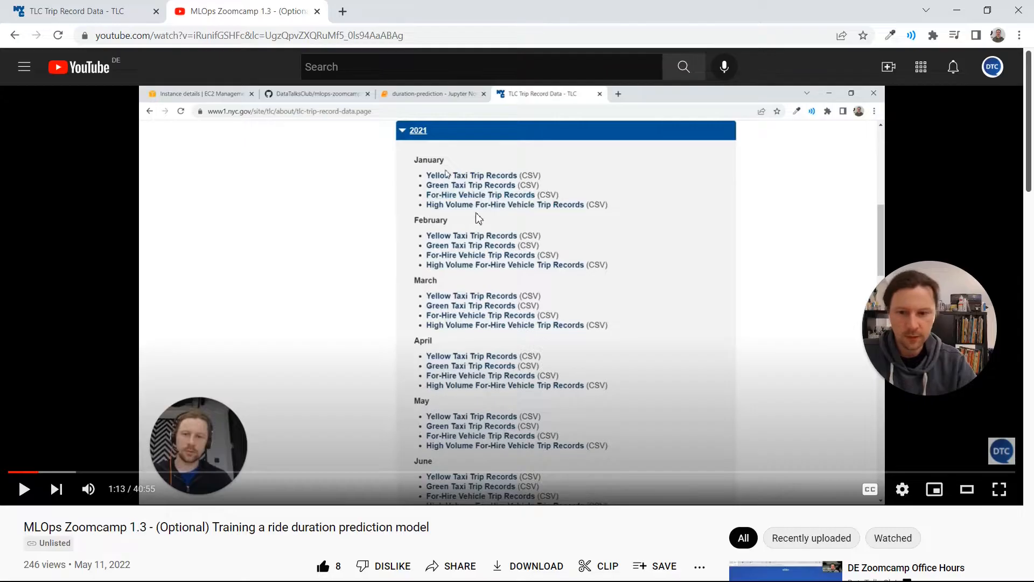
mouse_move(474, 208)
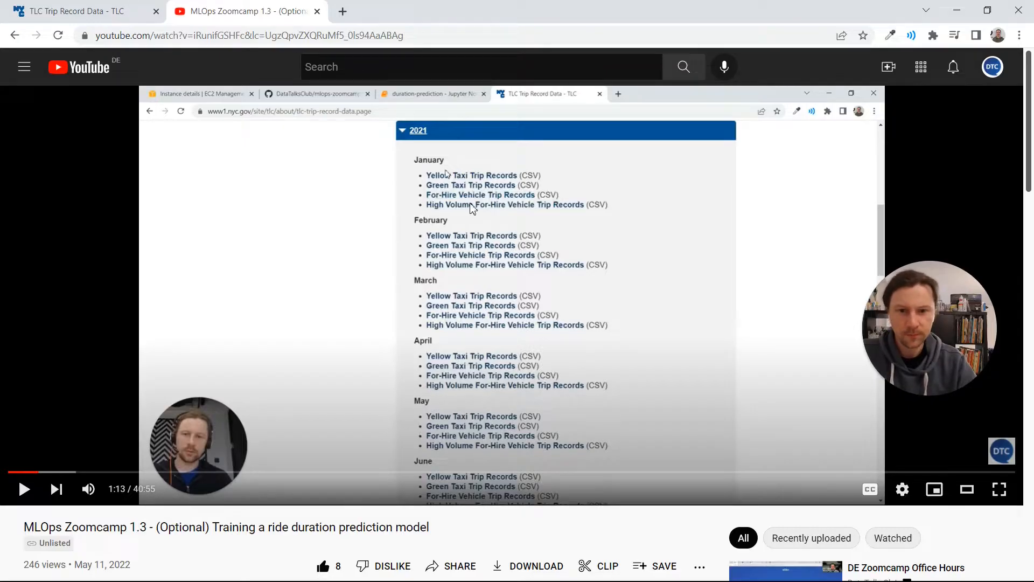
mouse_move(524, 182)
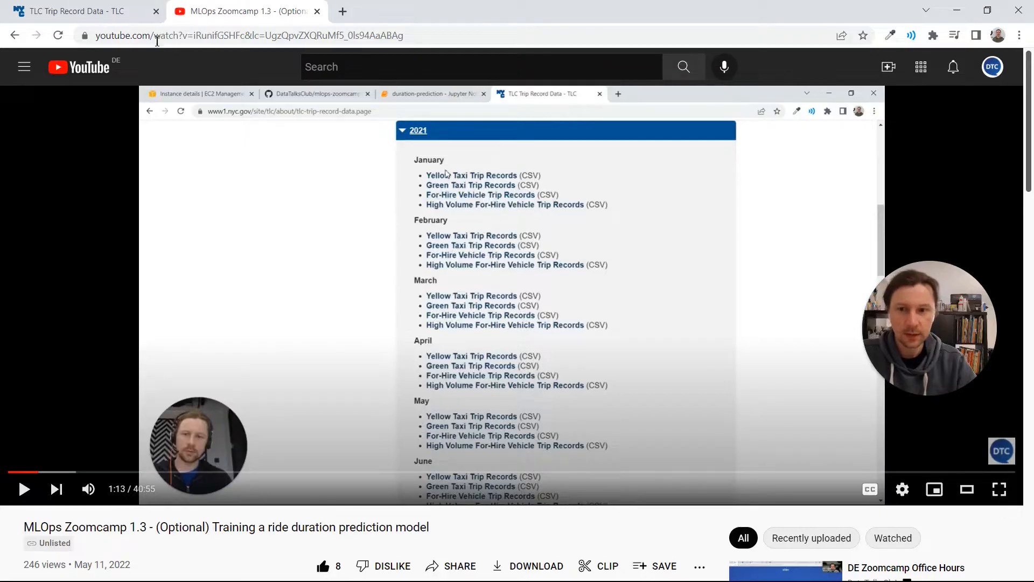
mouse_move(79, 11)
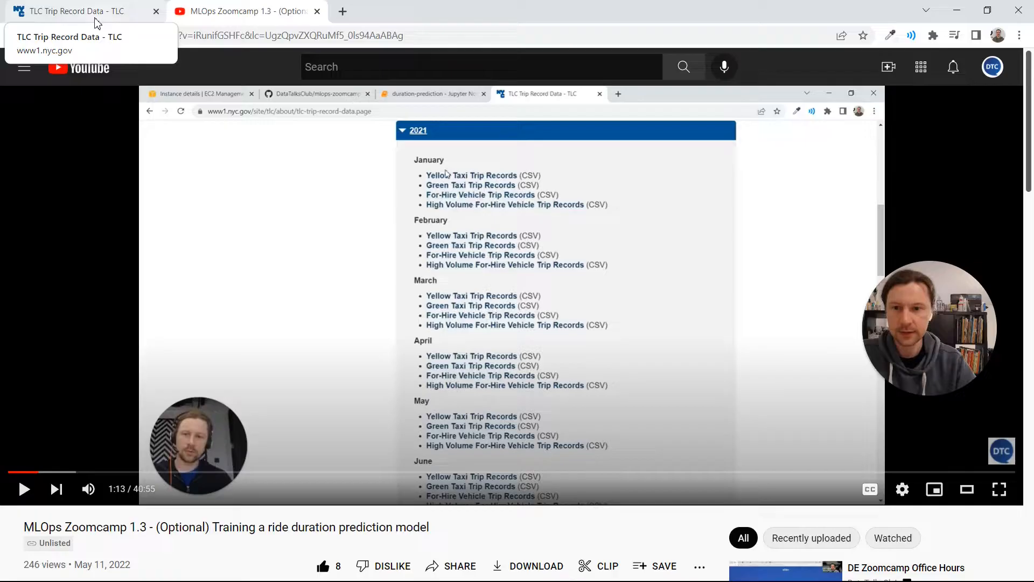
Switch to the TLC Trip Record Data tab to see 2021 files offered as Parquet
left_click(79, 11)
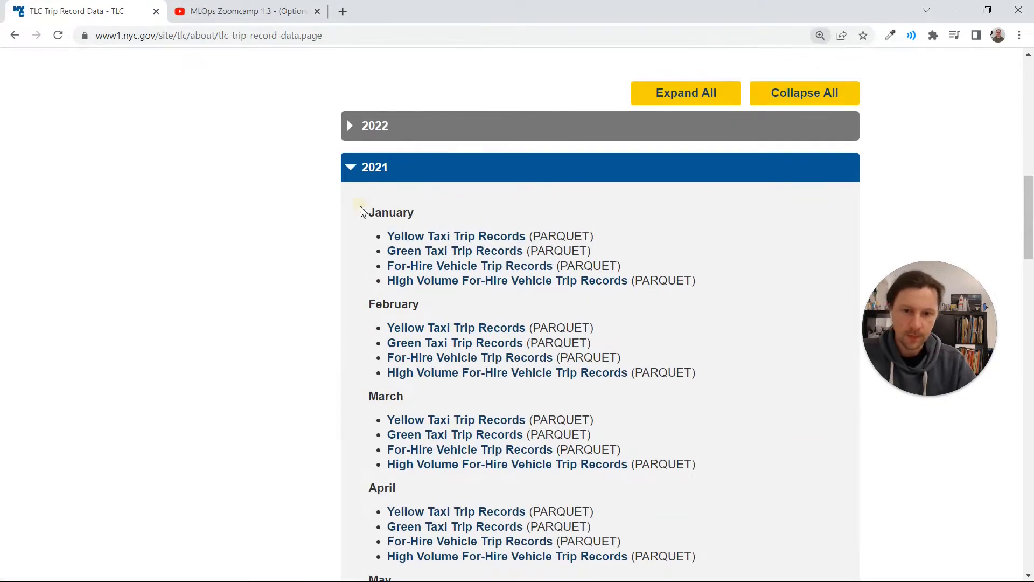
Glance back at the MLOps Zoomcamp 1.3 video, then return to the TLC page
left_click(242, 12)
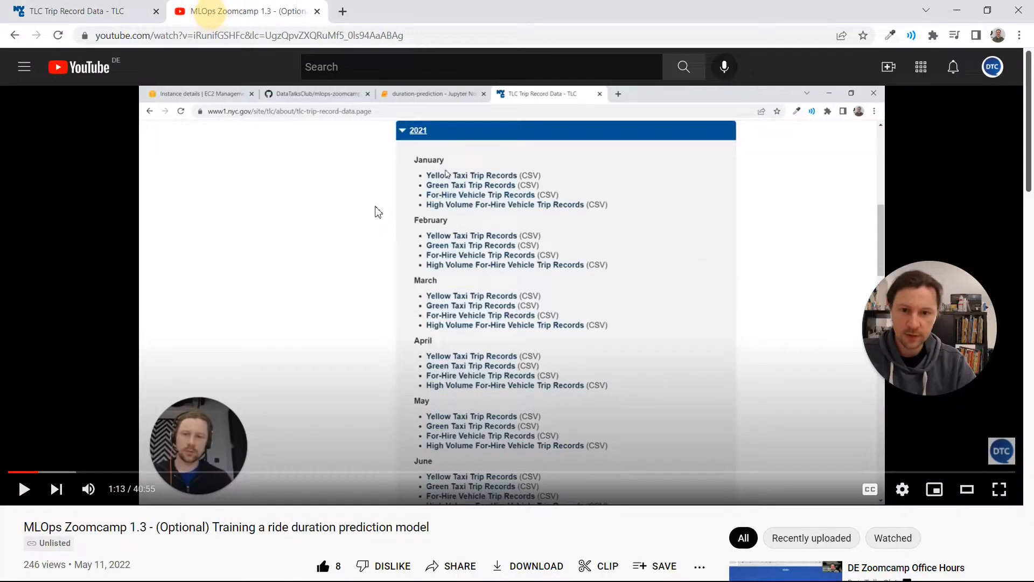
left_click(79, 11)
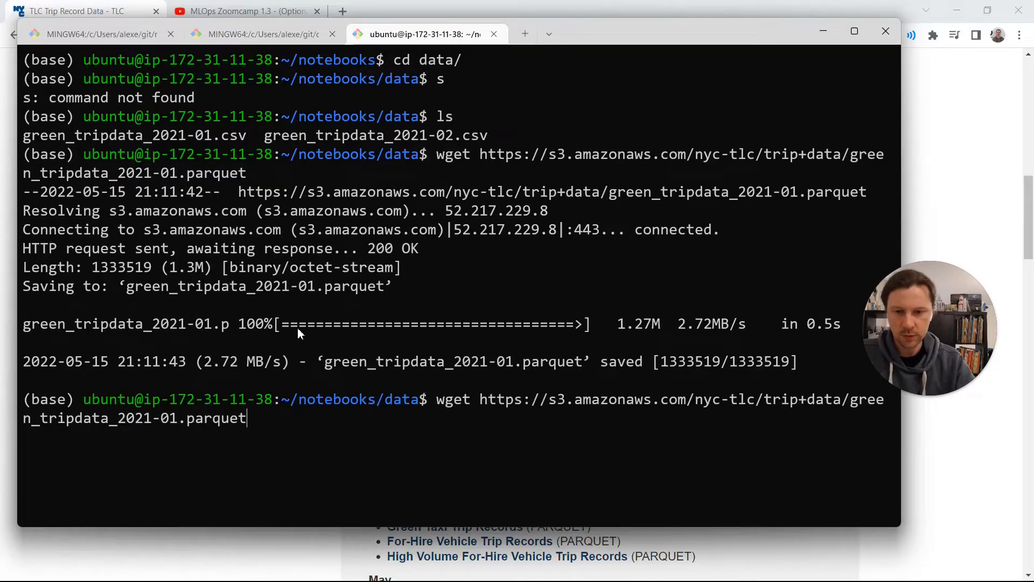
Download green_tripdata_2021-02.parquet, then run jupyter notebook from the parent folder
type("2")
key("Return")
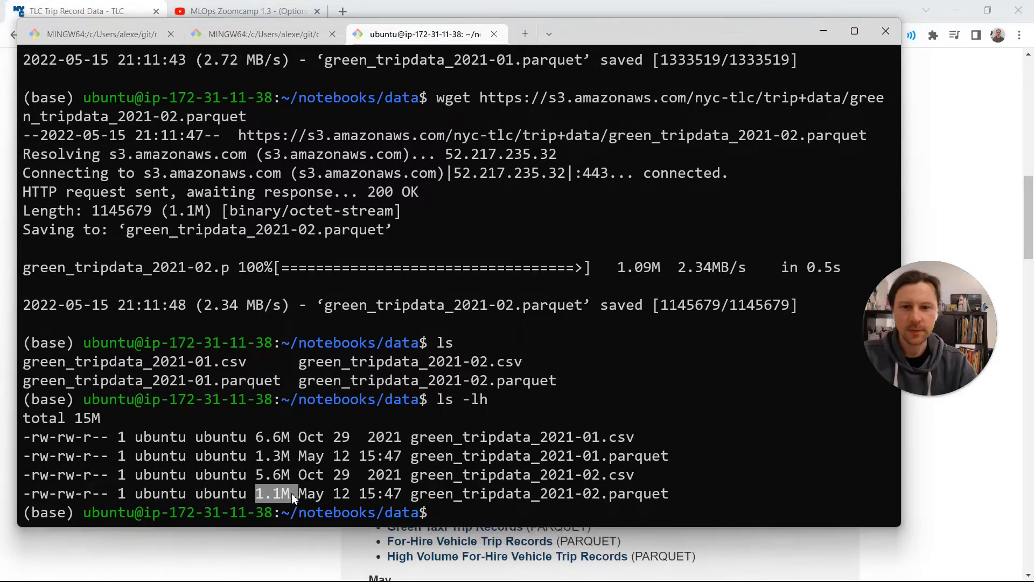
type("cd ..")
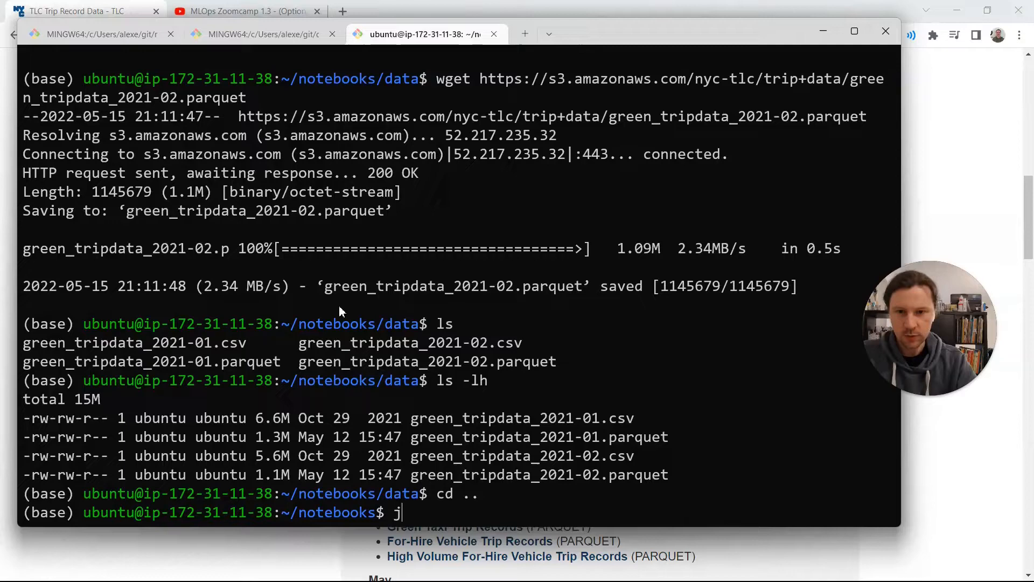
type("upyter note")
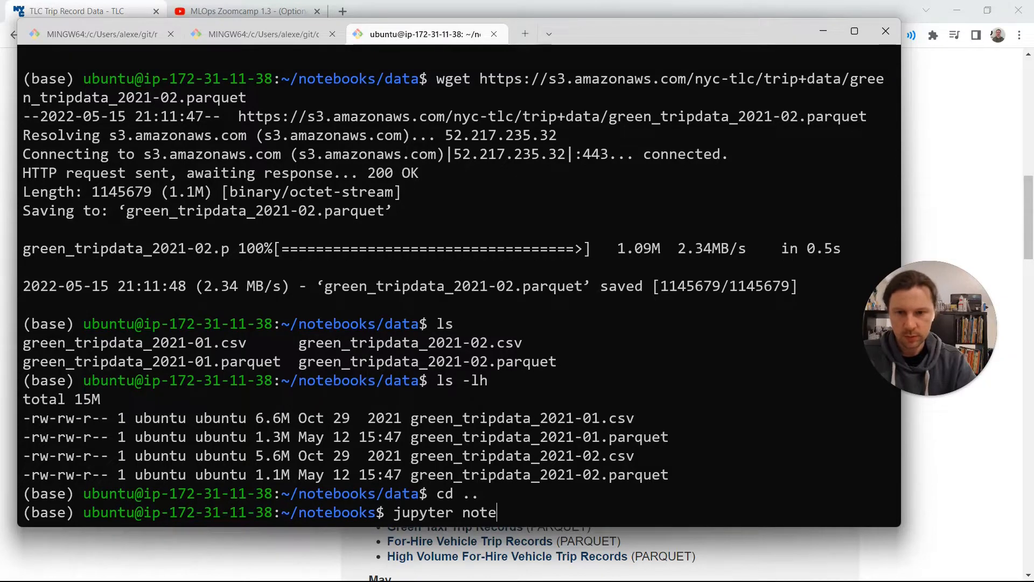
key("Return")
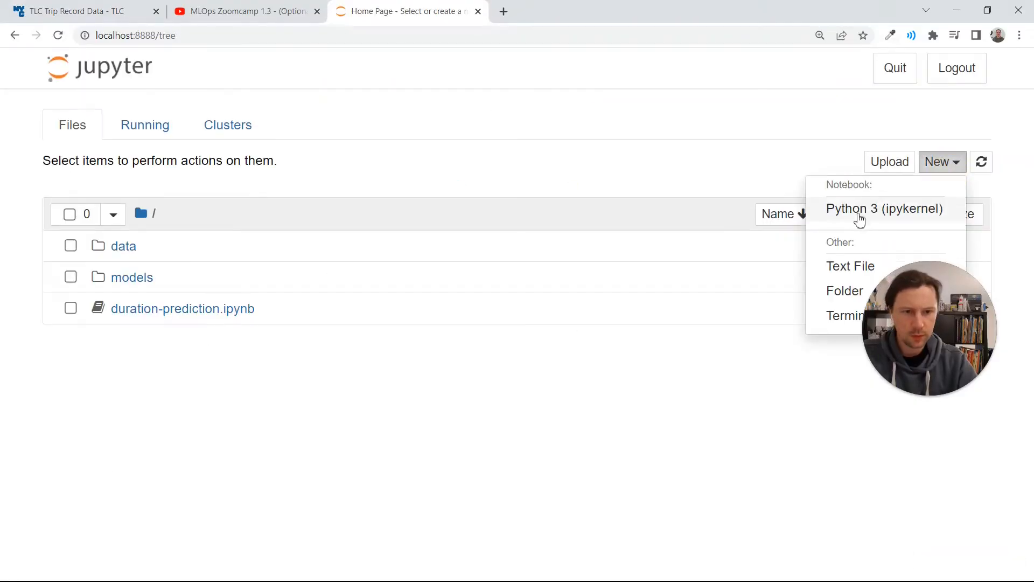
Create a new Python 3 notebook and run 'import pandas as pd'
left_click(885, 209)
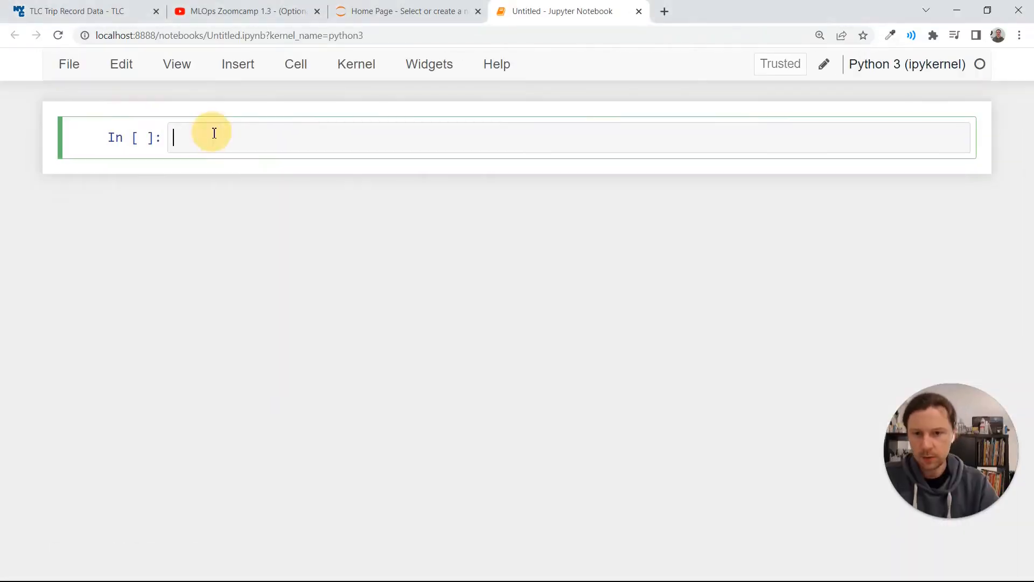
type("impo")
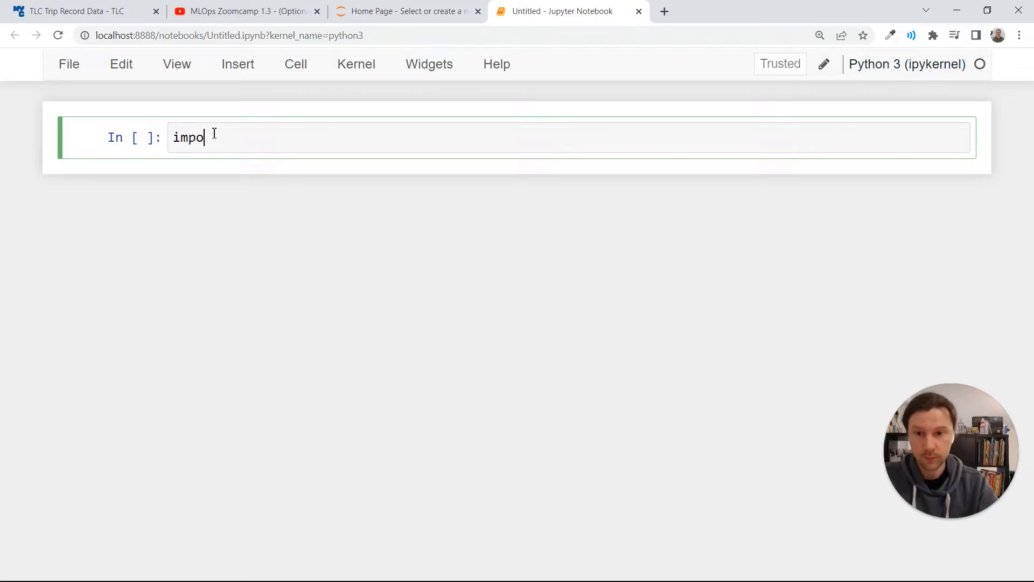
type("rt pandas p")
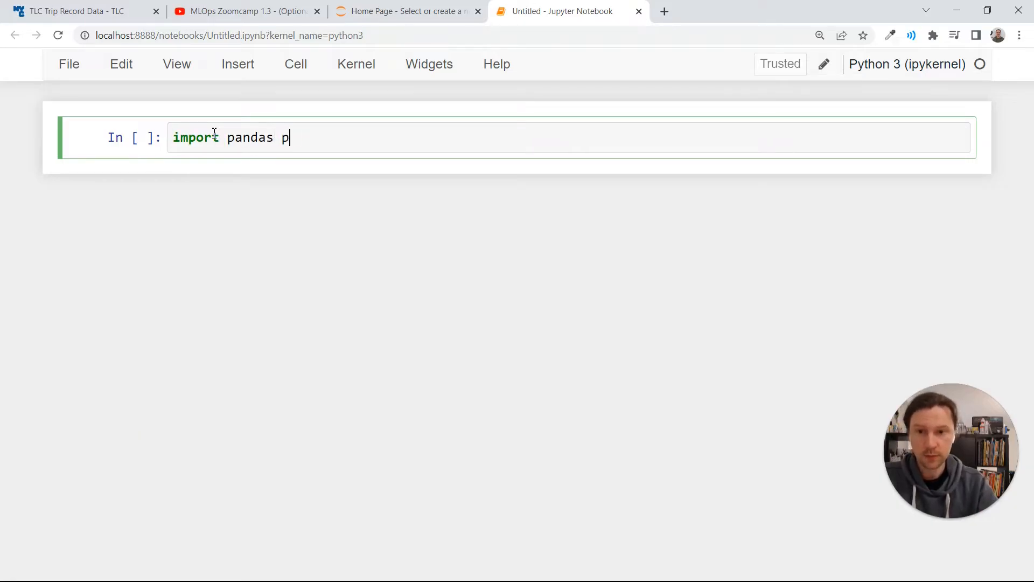
type("as")
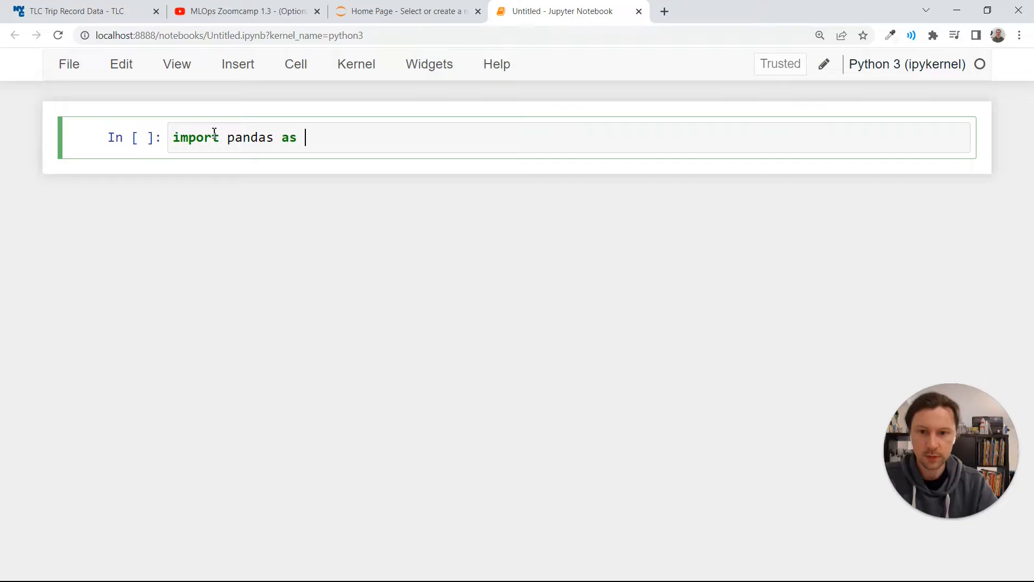
key("shift+enter")
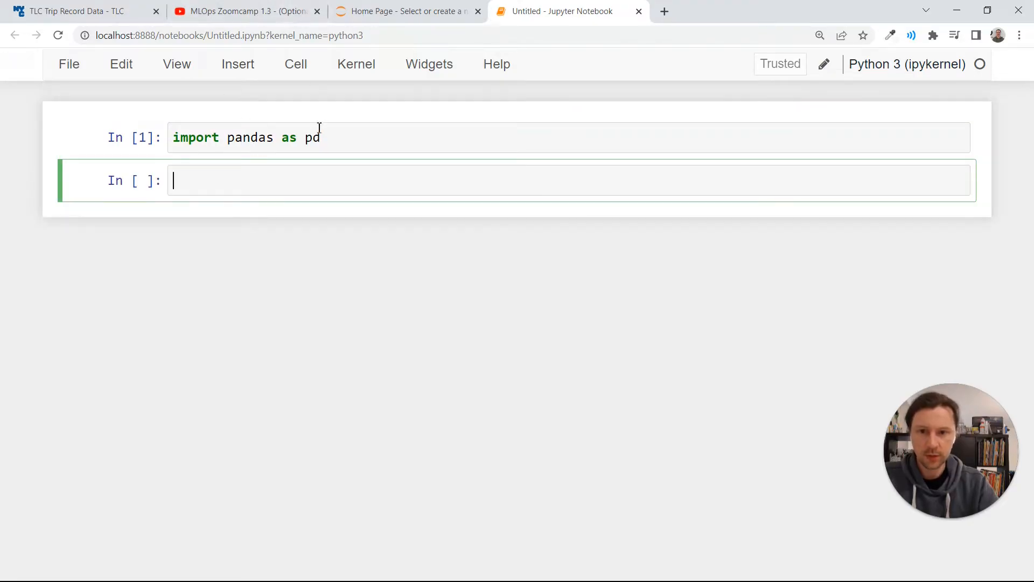
Start pd.read_parquet on ./data/green_tripdata_2021-01.parquet
type("pd.re")
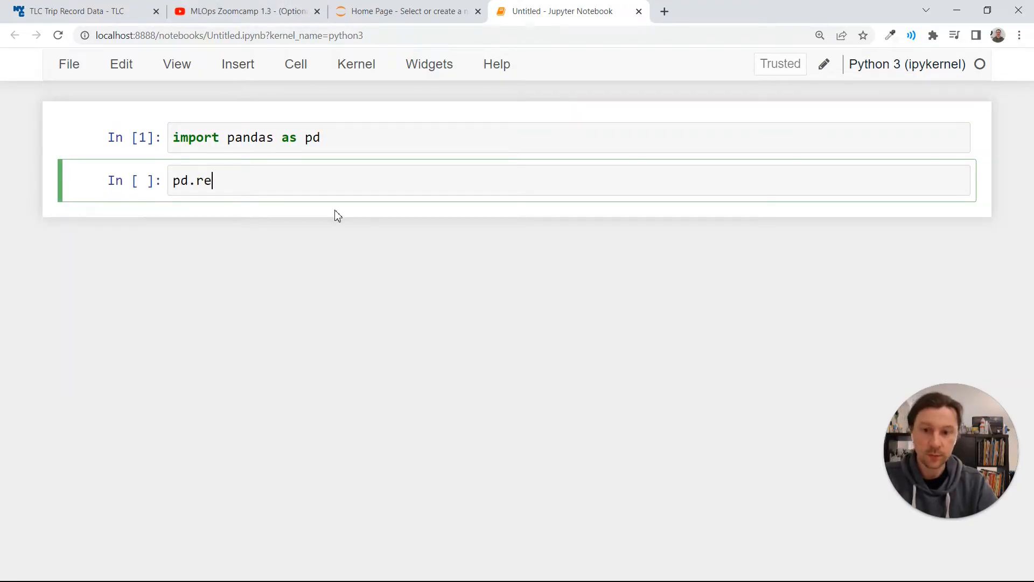
key("tab")
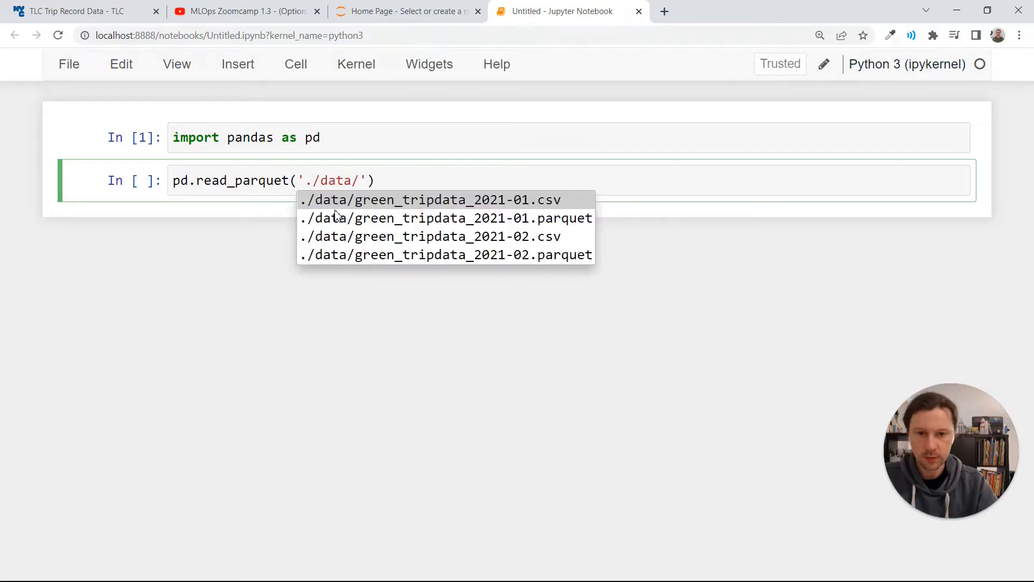
left_click(446, 217)
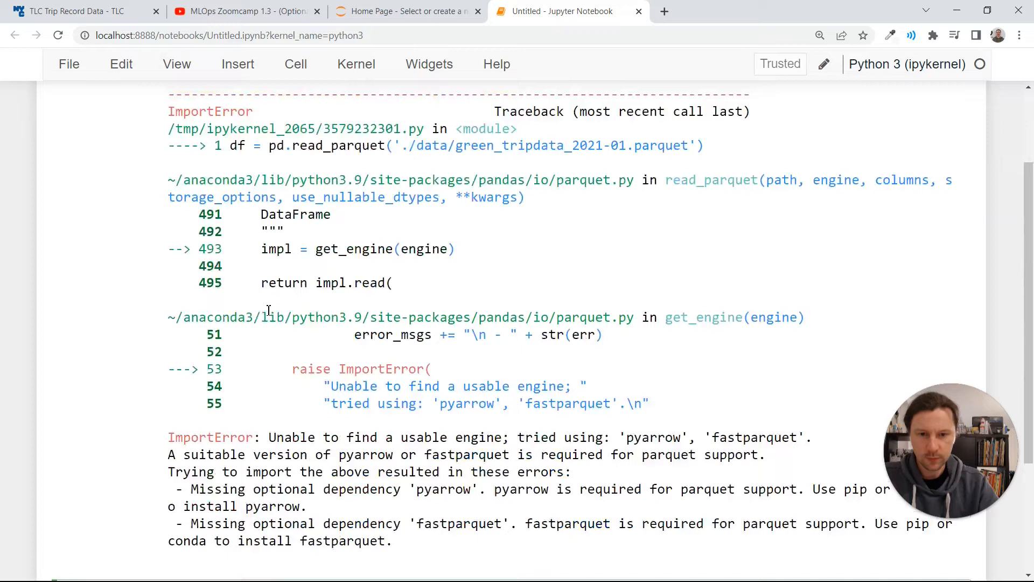
Copy the missing pyarrow name from the ImportError and run '!pip install pyarrow'
scroll("down", 3)
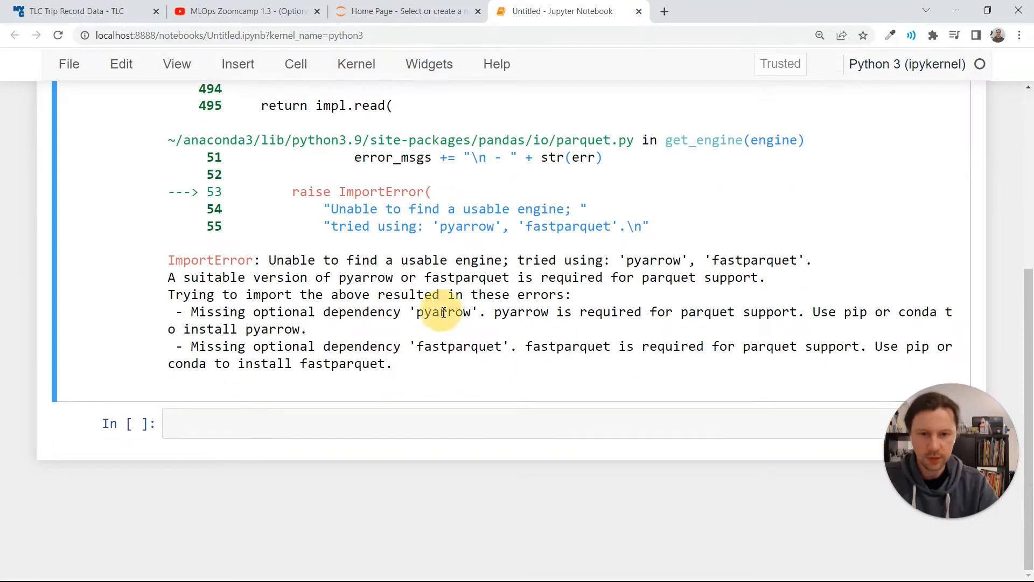
double_click(443, 311)
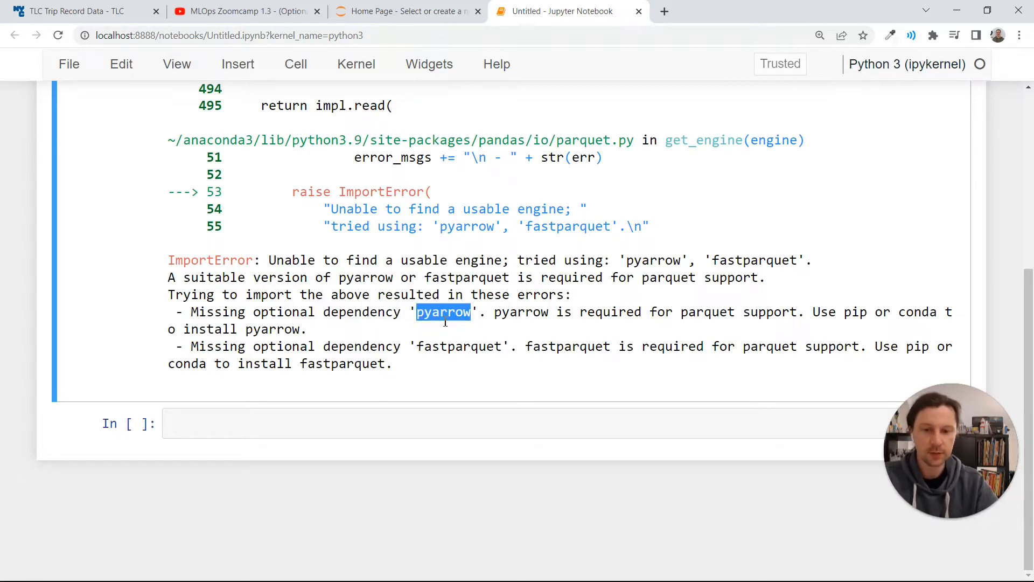
mouse_move(441, 354)
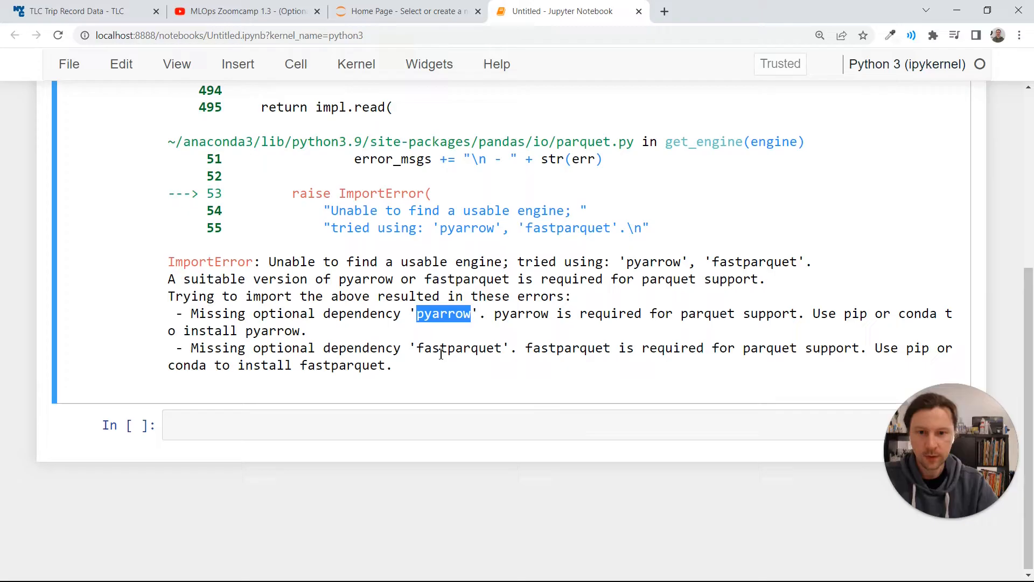
type("!")
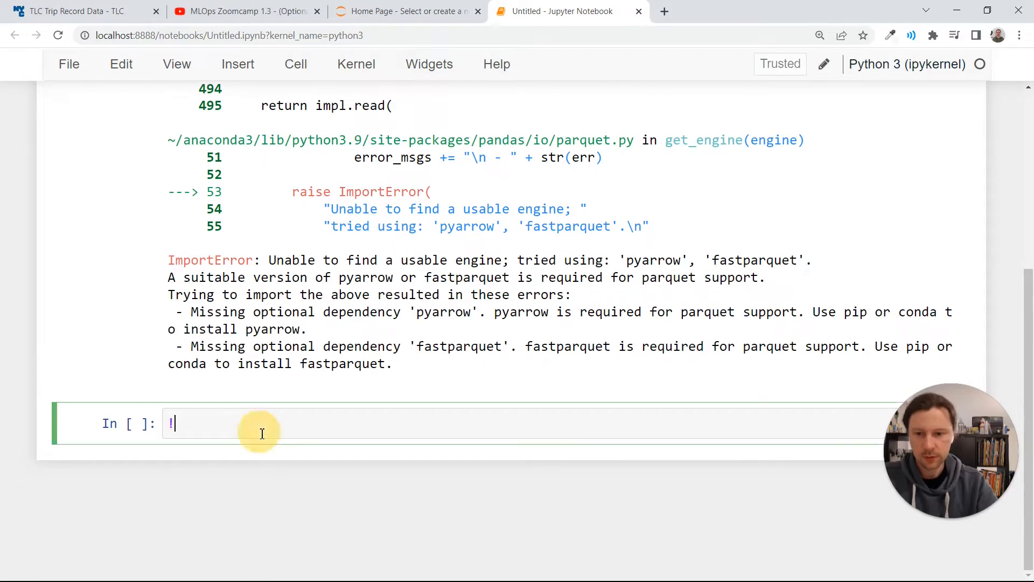
type("pip instal")
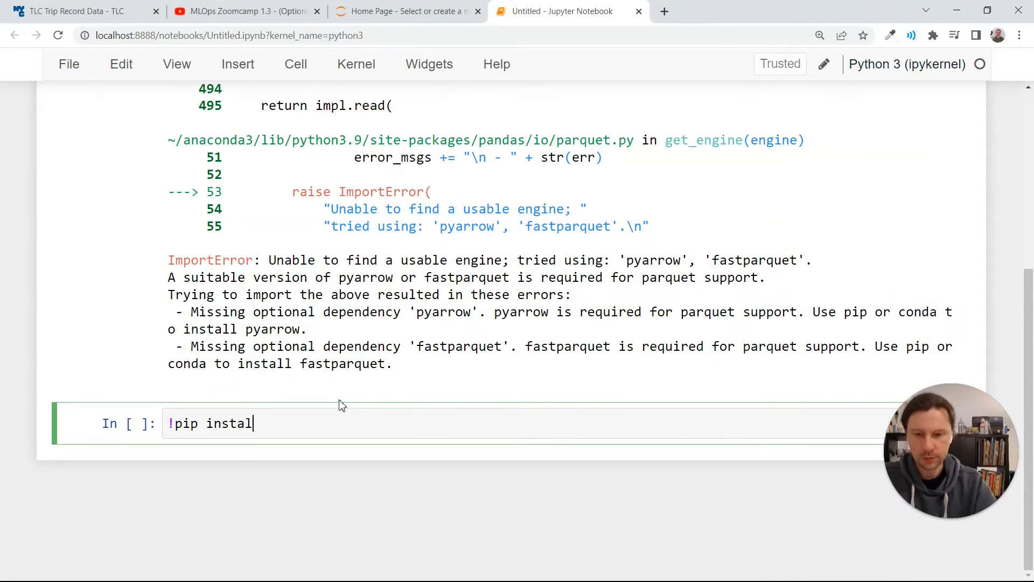
double_click(443, 312)
type(" pyarrow")
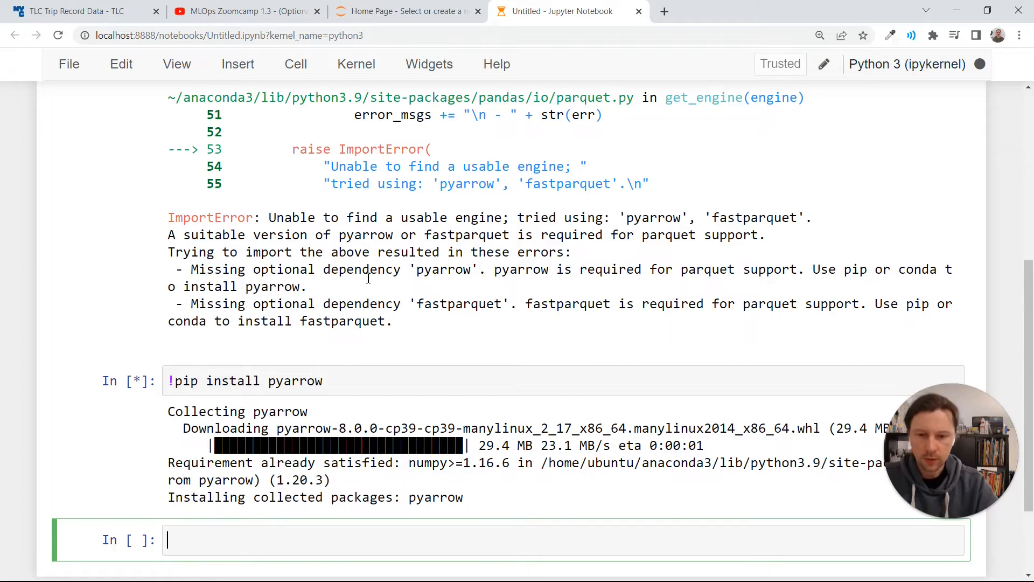
scroll("up", 3)
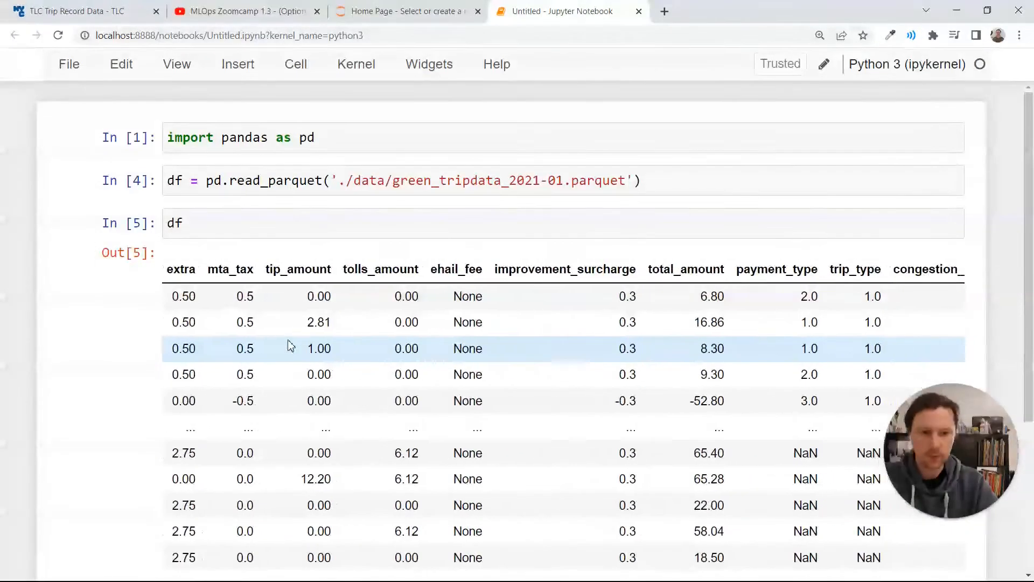
Reload the January 2021 parquet into df and list df.dtypes
scroll("down", 3)
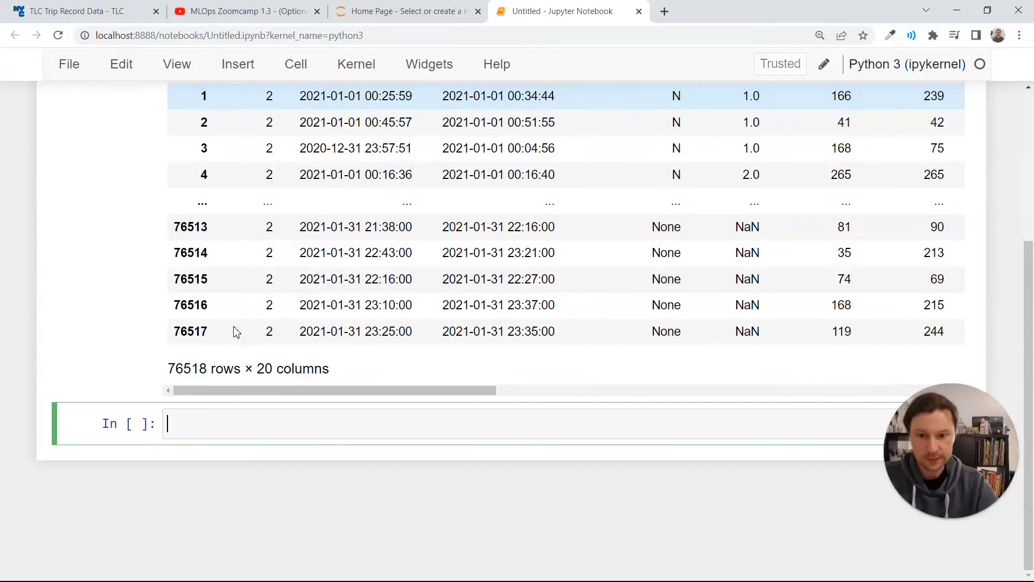
scroll("up", 3)
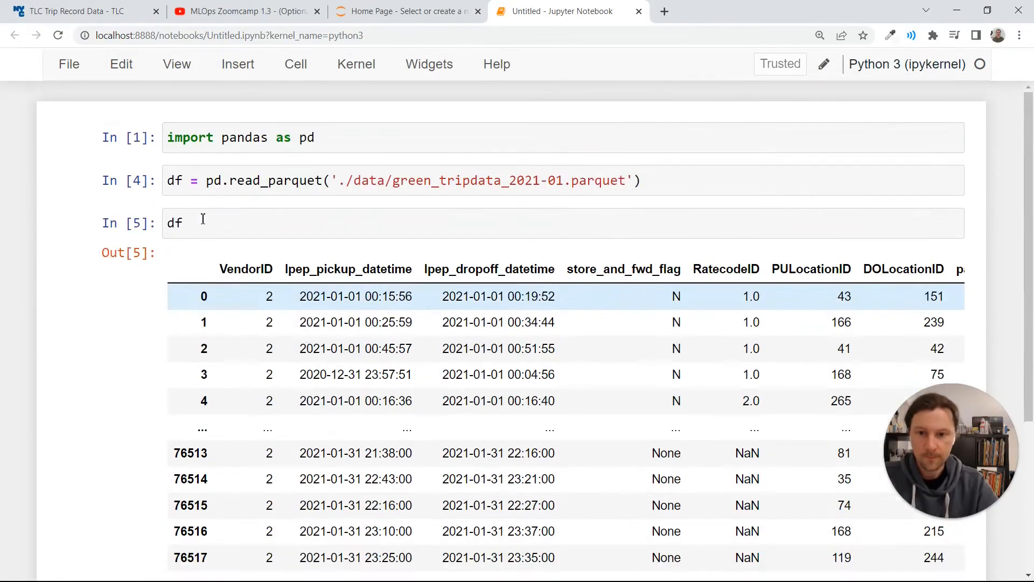
type(".dtypes")
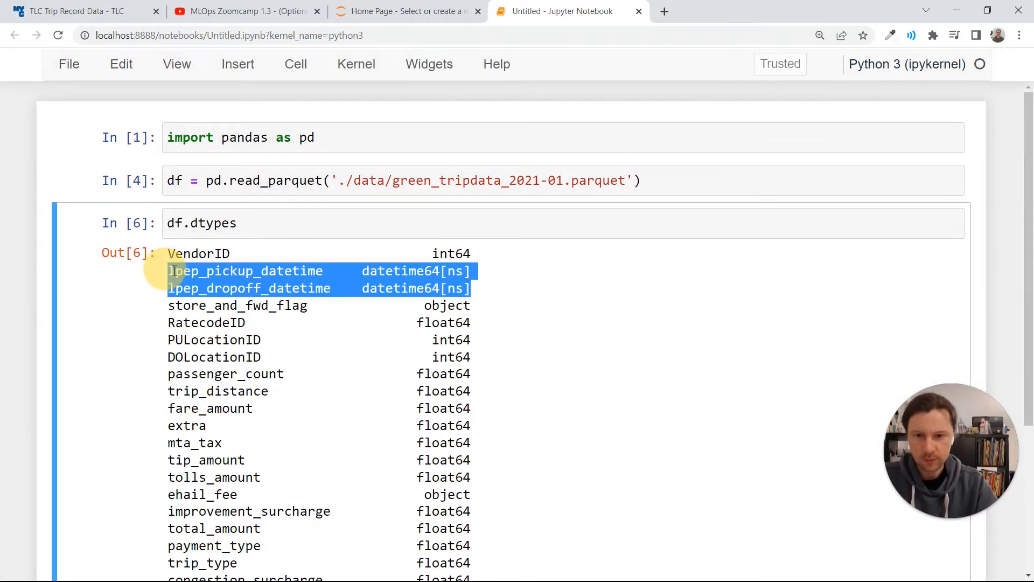
left_click(664, 11)
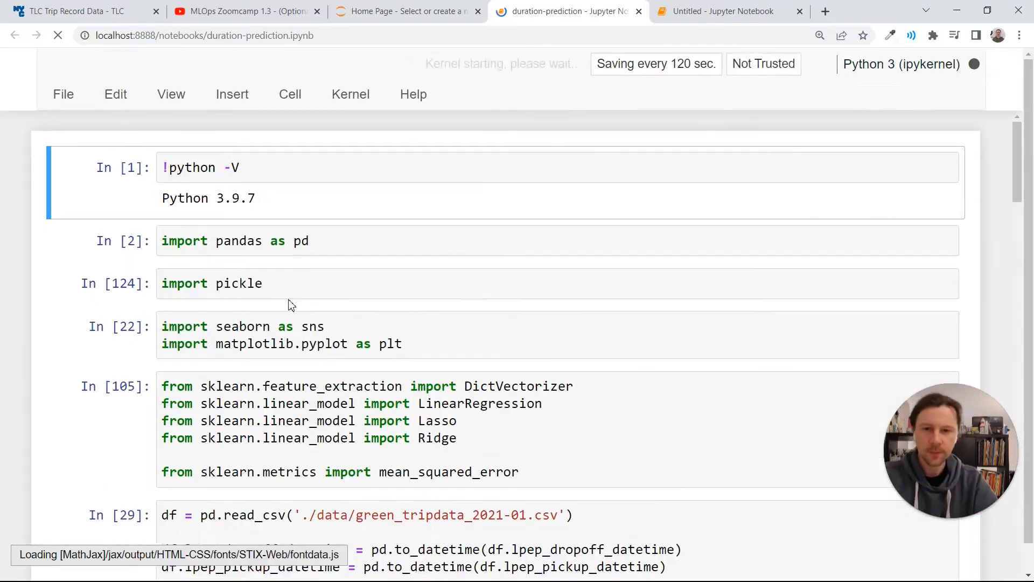
Copy the dropoff-minus-pickup duration lines from the duration-prediction notebook into the new notebook
scroll("down", 3)
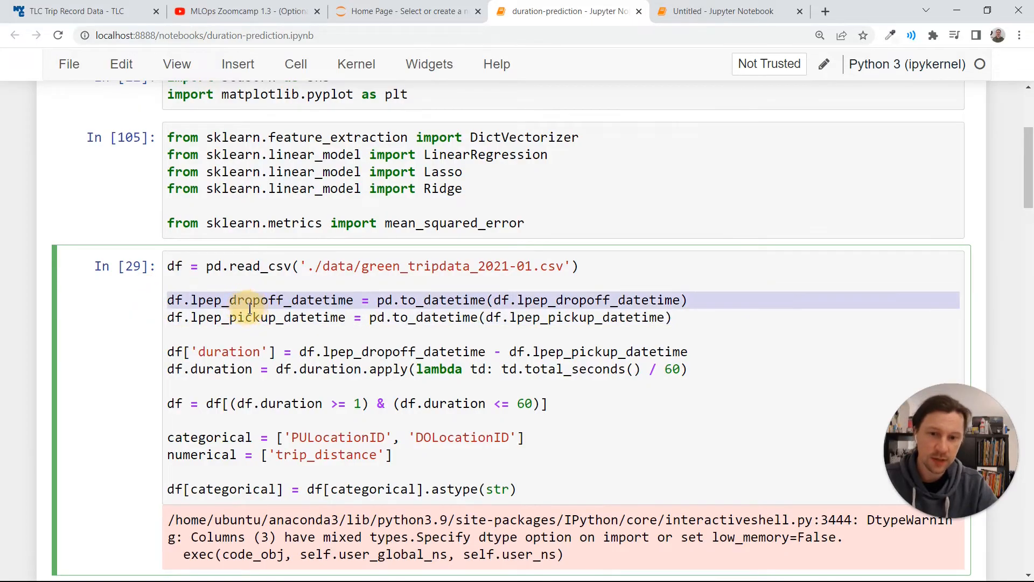
left_click(722, 12)
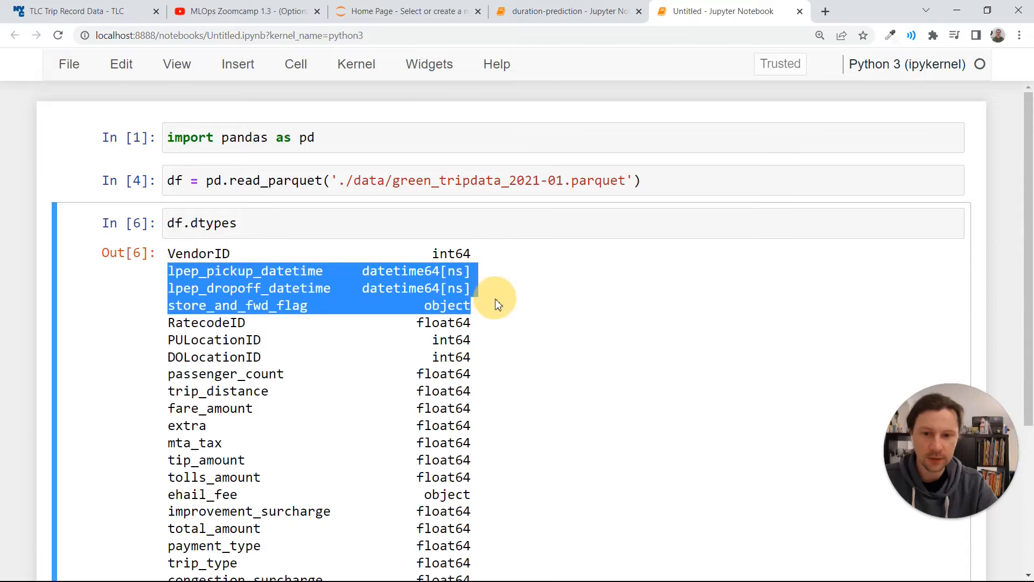
left_click(568, 11)
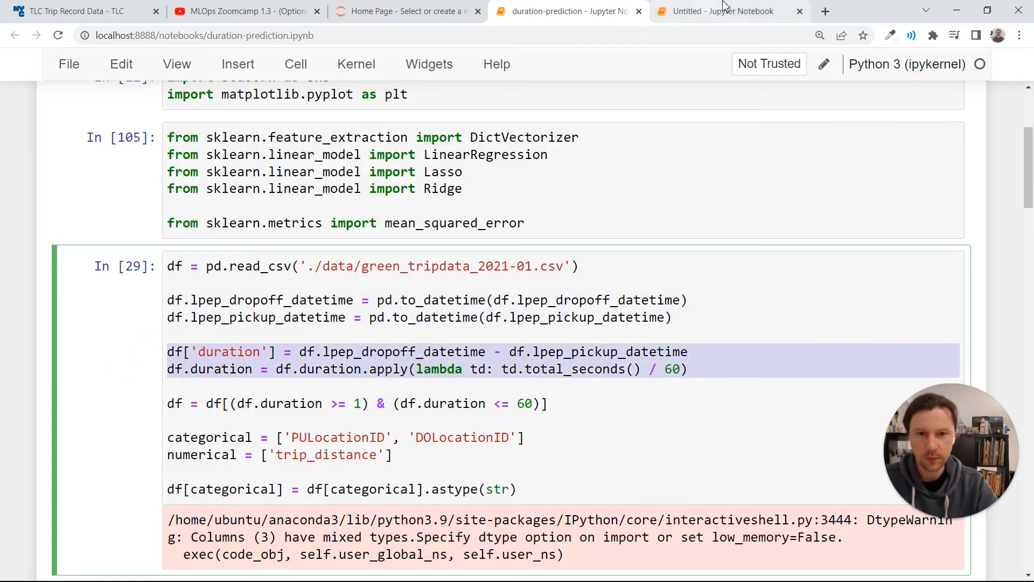
left_click(722, 11)
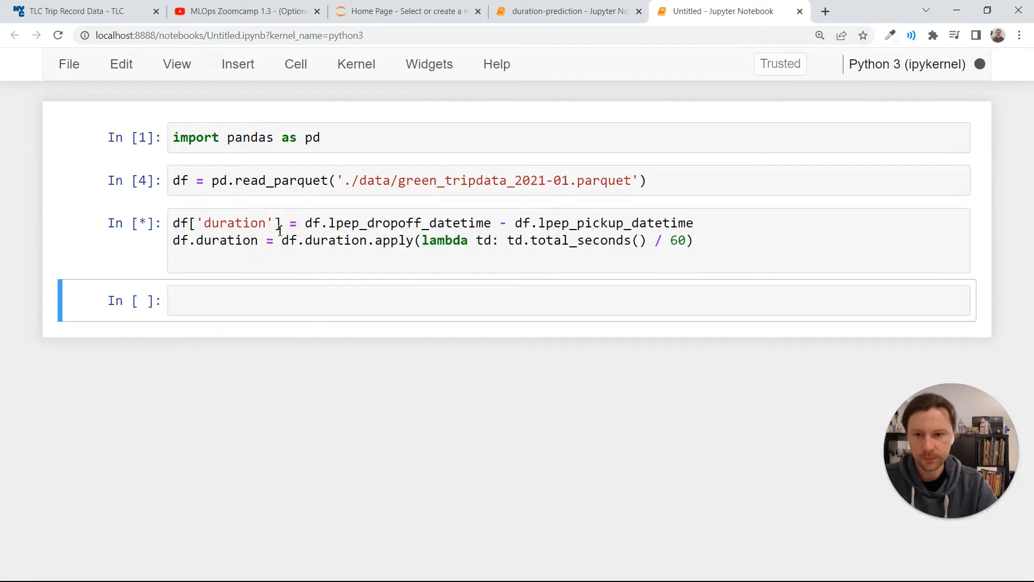
Display df to check the duration column, then open duration-prediction.ipynb on GitHub
type("df")
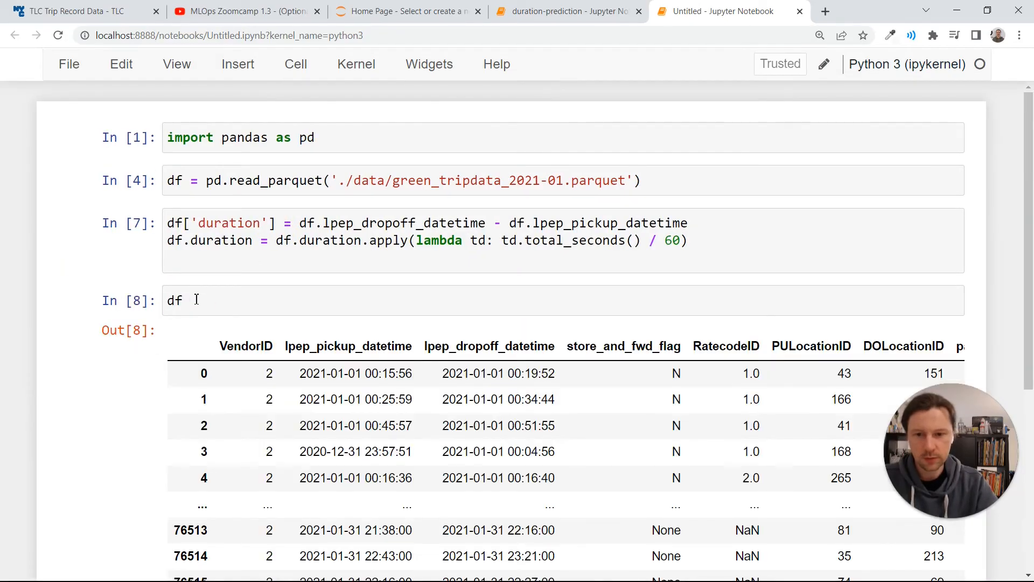
scroll("right", 3)
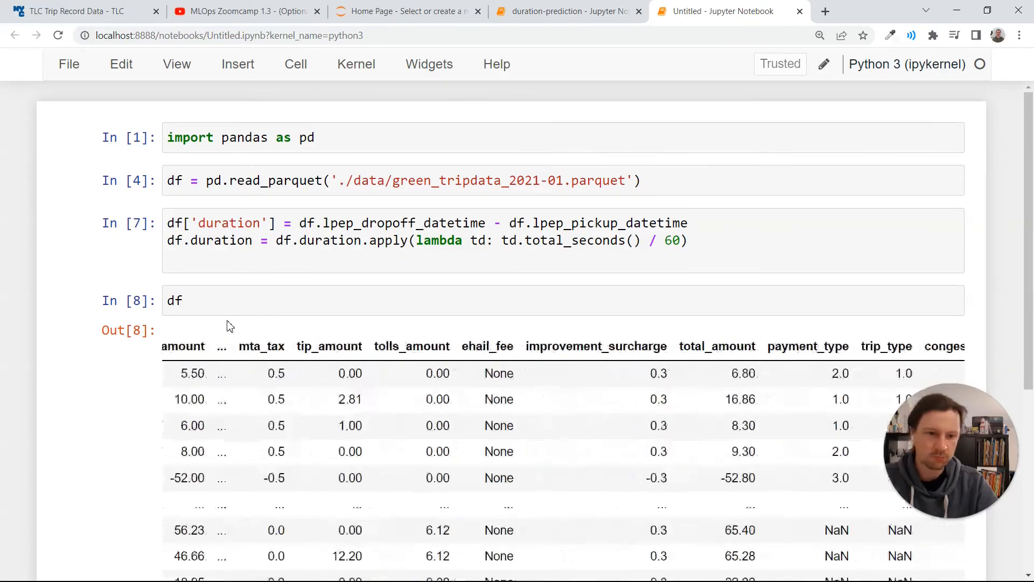
scroll("right", 3)
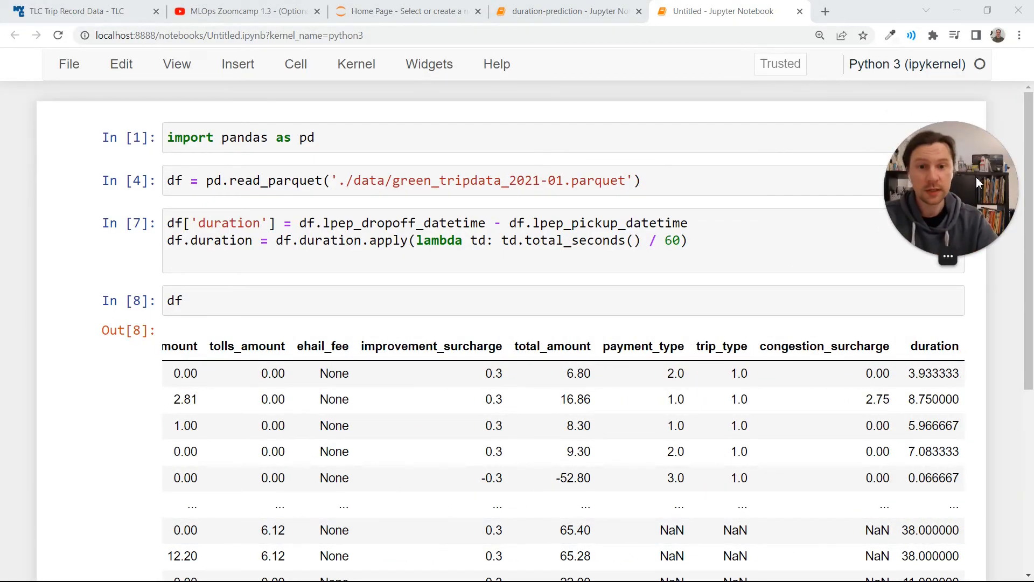
left_click(564, 12)
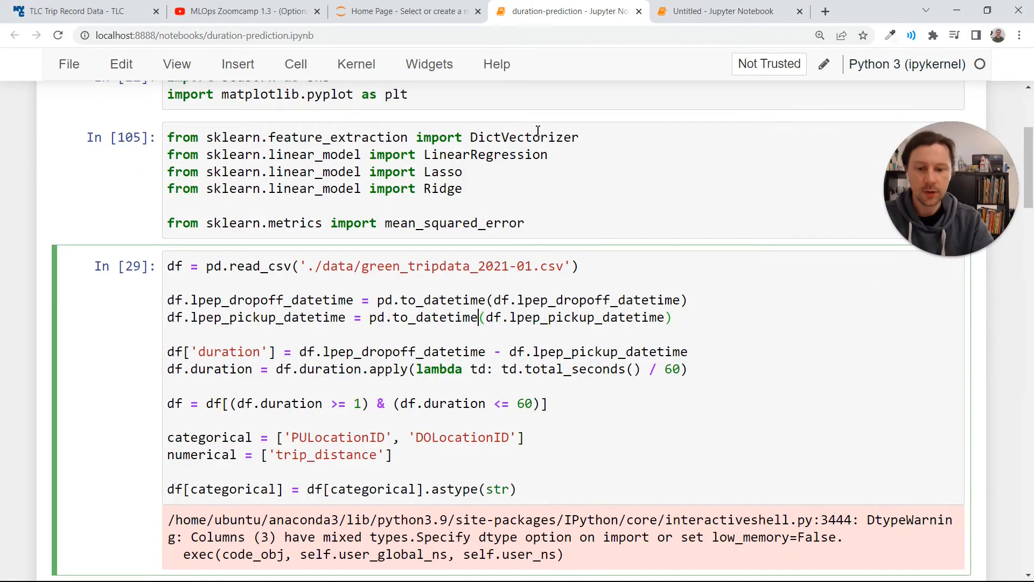
left_click(867, 12)
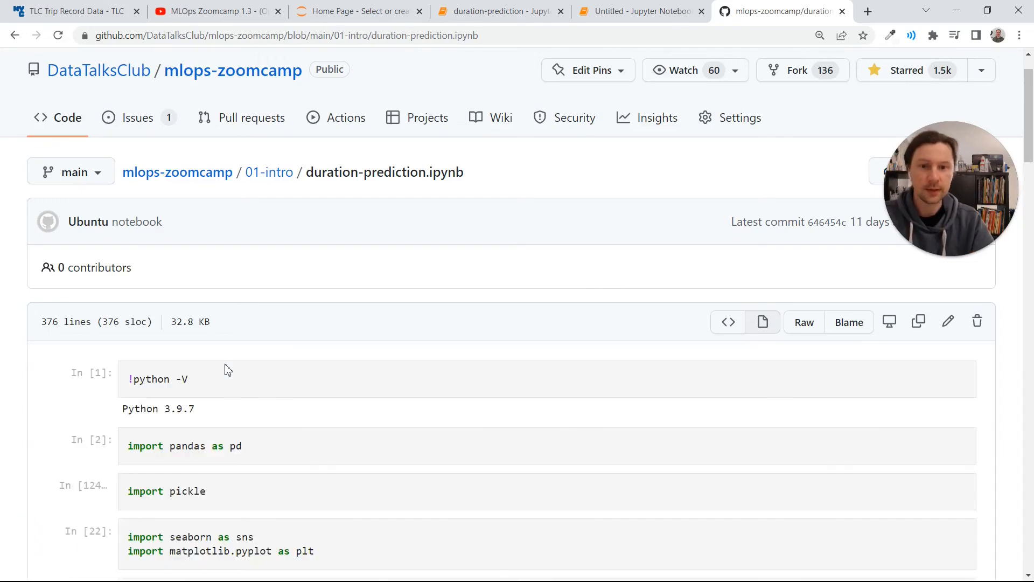
Scroll to the cell reading the January 2021 green taxi CSV and select its file name
scroll("down", 3)
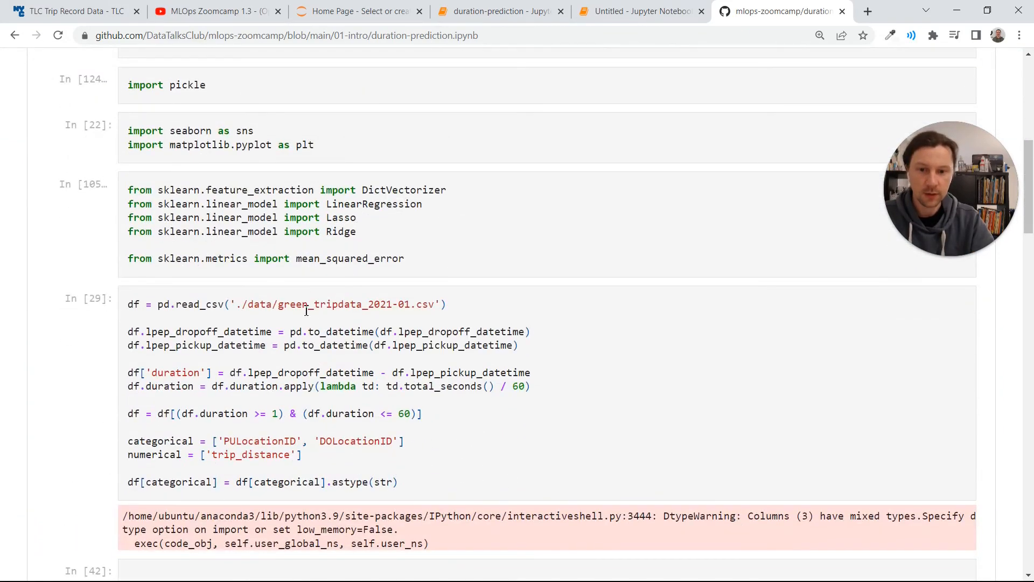
double_click(311, 304)
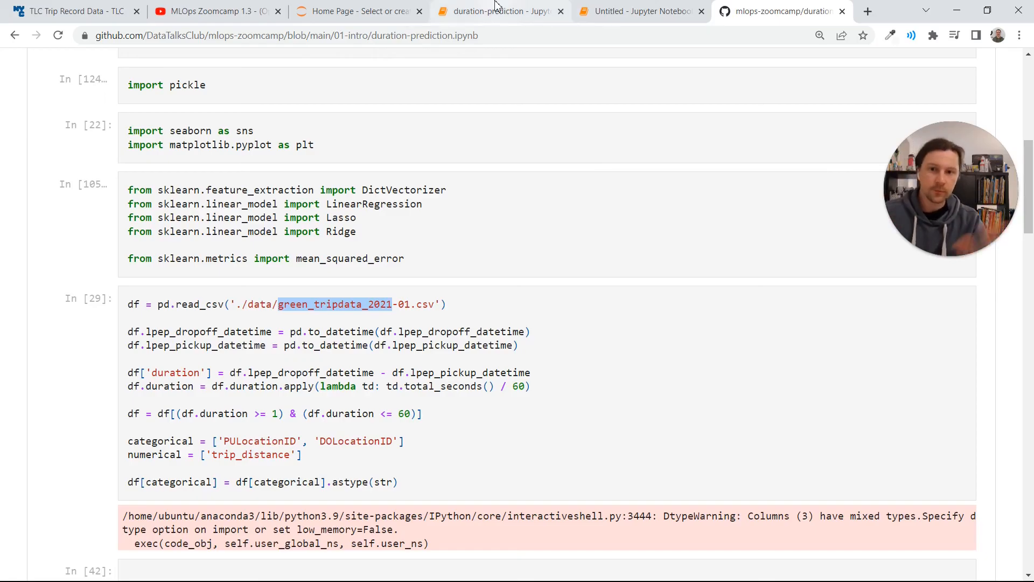
mouse_move(498, 12)
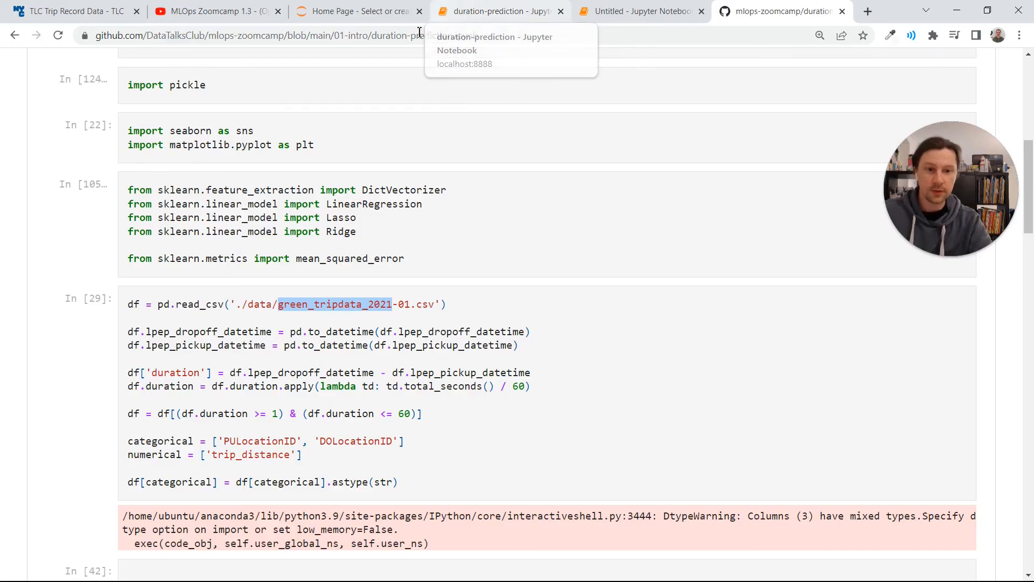
mouse_move(483, 170)
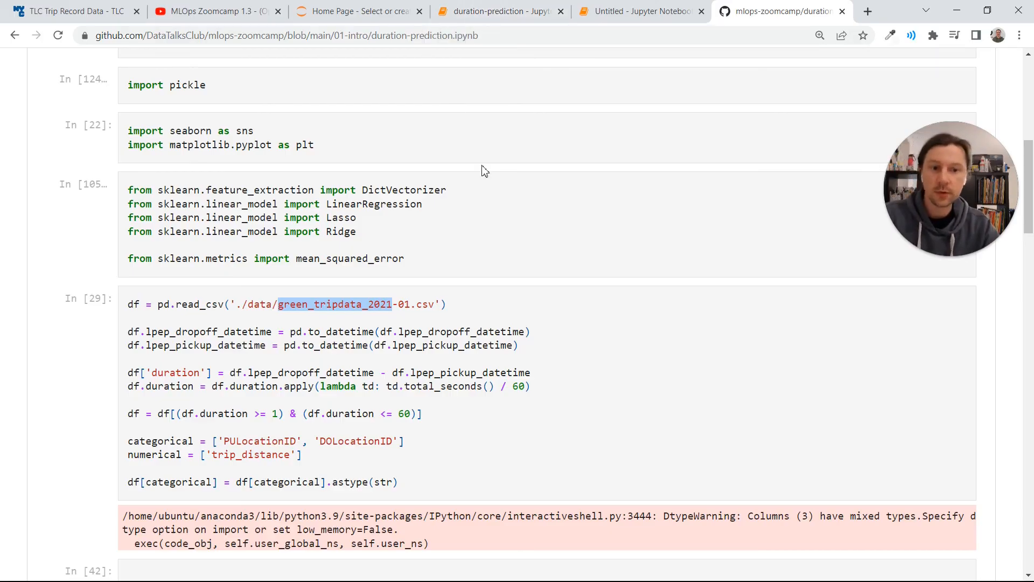